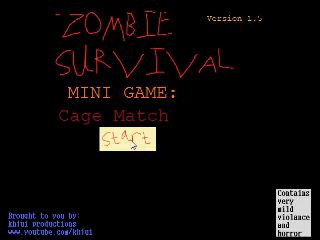
- Begin the Cage Match mini-game from its title screen so the arena loads with the player in play
{"action": "left_click", "coordinate": [136, 148]}
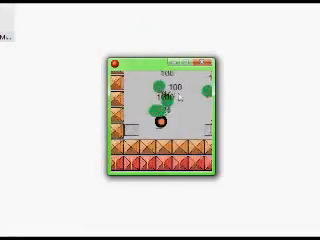